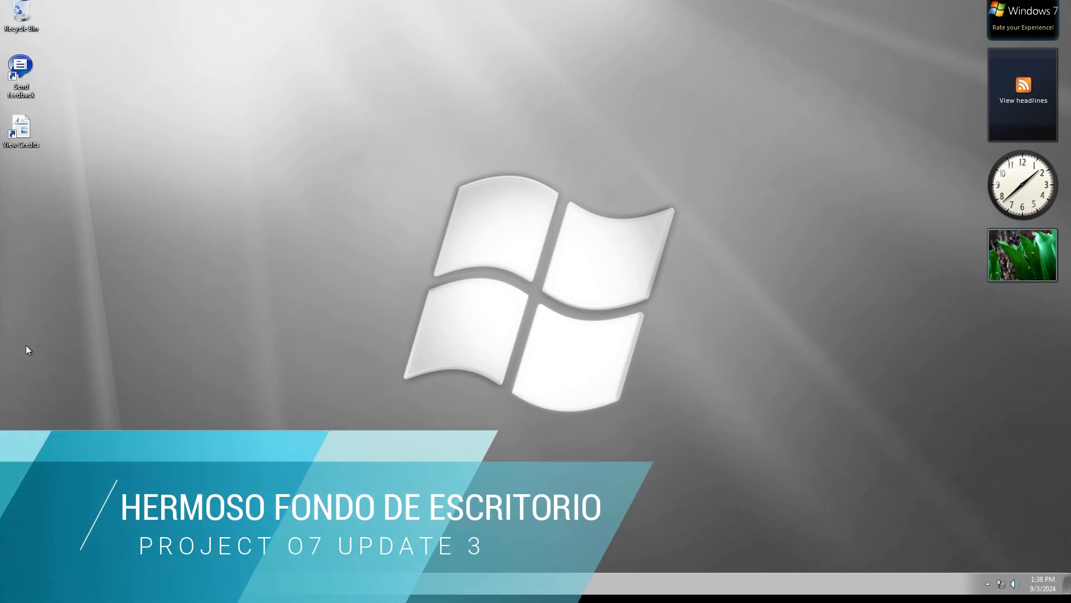
# - Run winver from Start search to show Windows 7 Ultimate build 7601 SP1
pyautogui.click(11, 584)
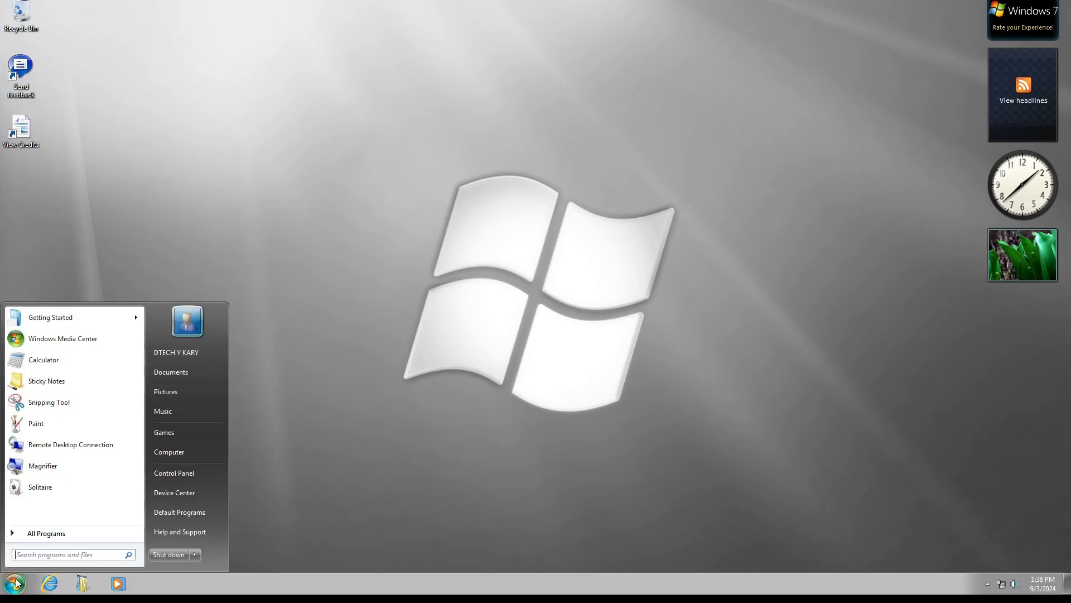
pyautogui.write('winver')
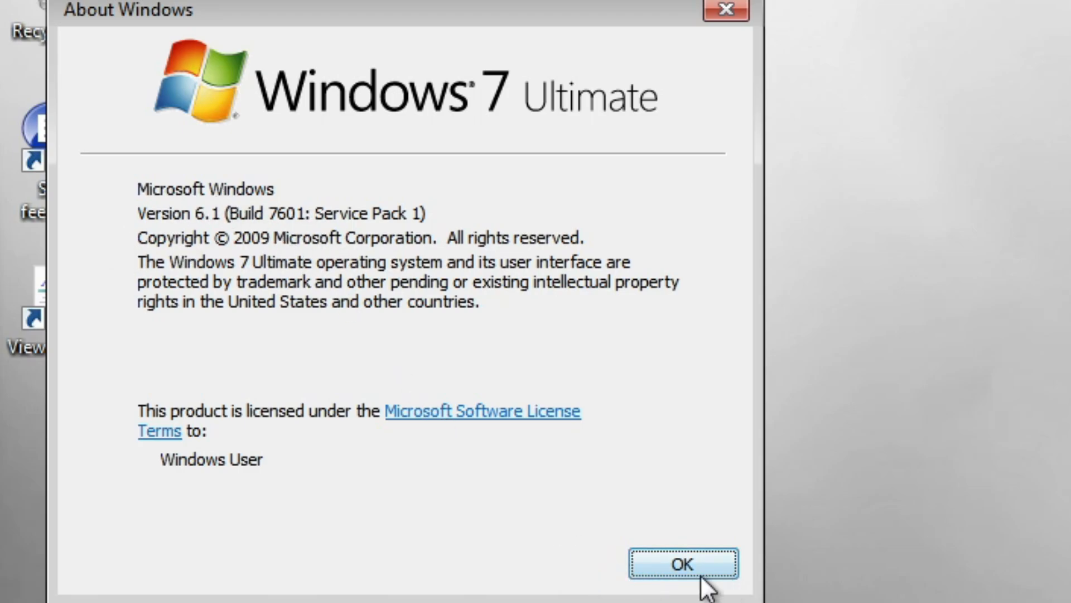
# - Dismiss About Windows, review the Processes list in Task Manager, then close it
pyautogui.click(680, 564)
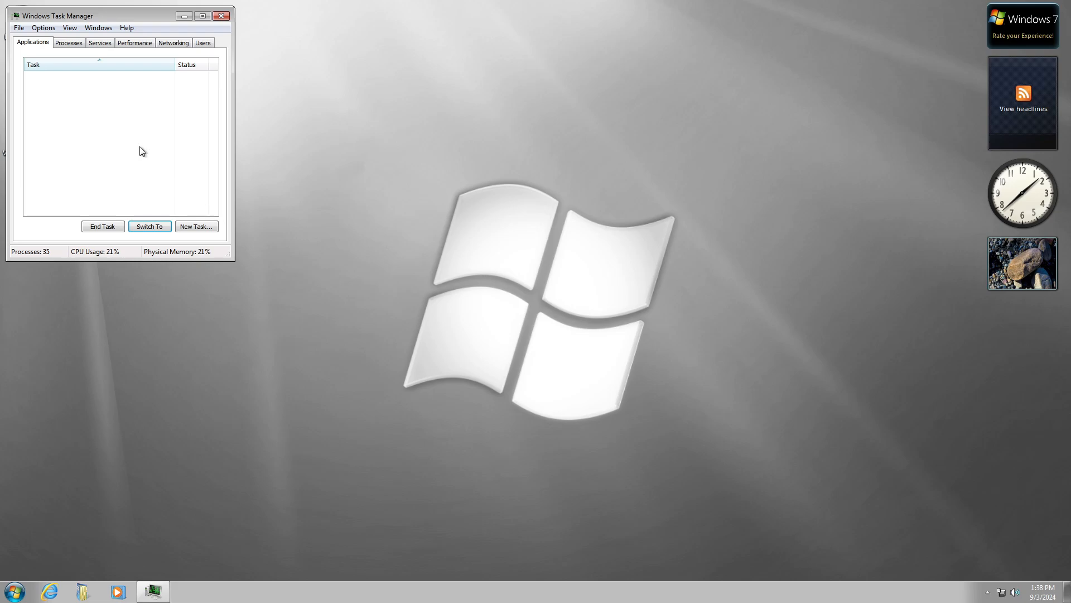
pyautogui.click(68, 42)
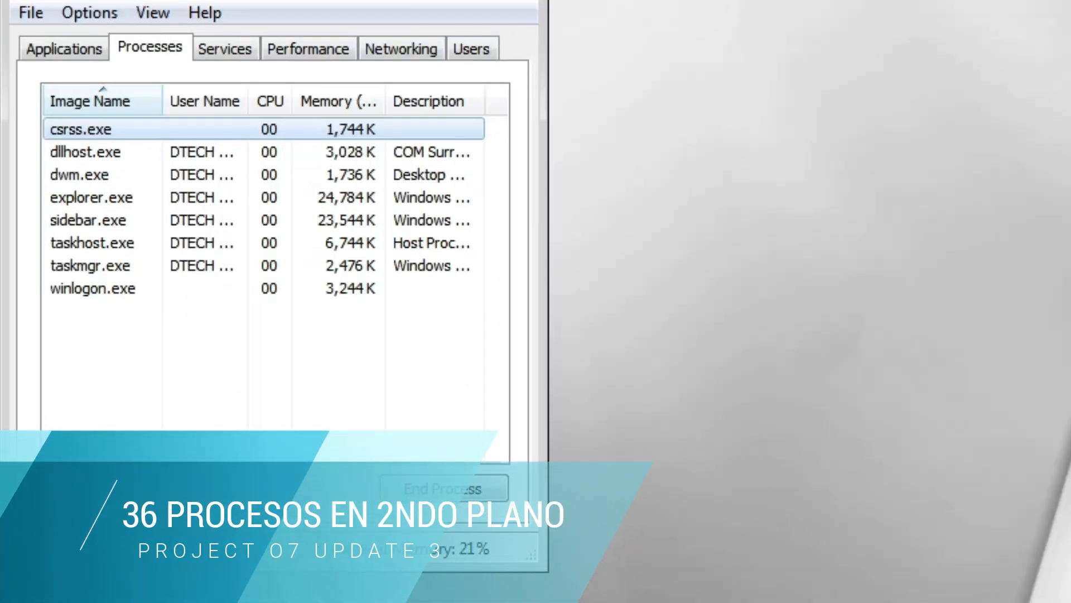
pyautogui.click(308, 47)
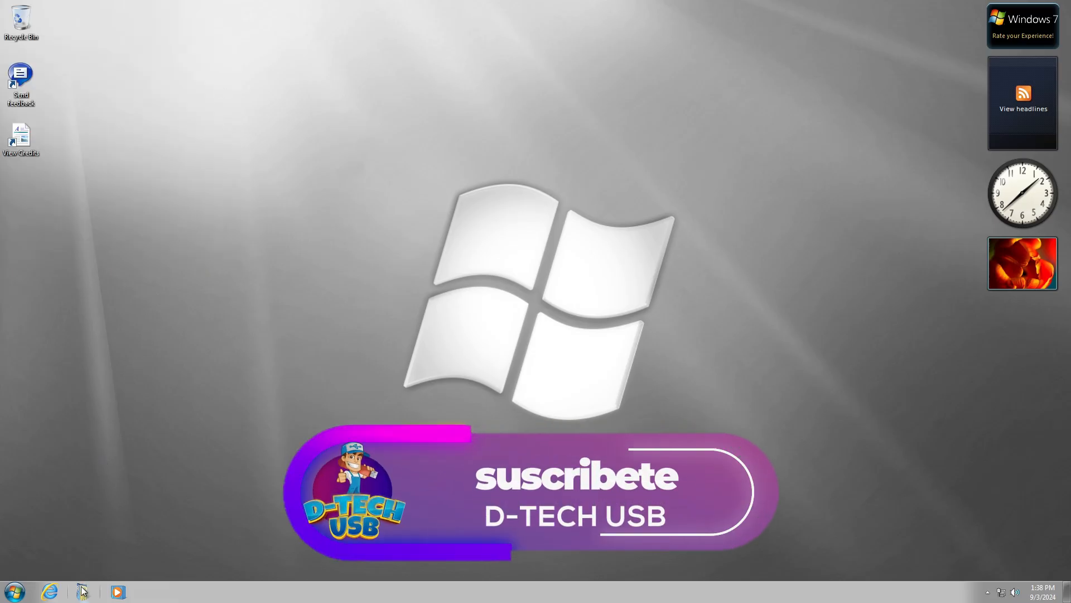
# - Check drive C properties in Explorer (18.4 GB used of 59.9 GB) and close them
pyautogui.click(81, 591)
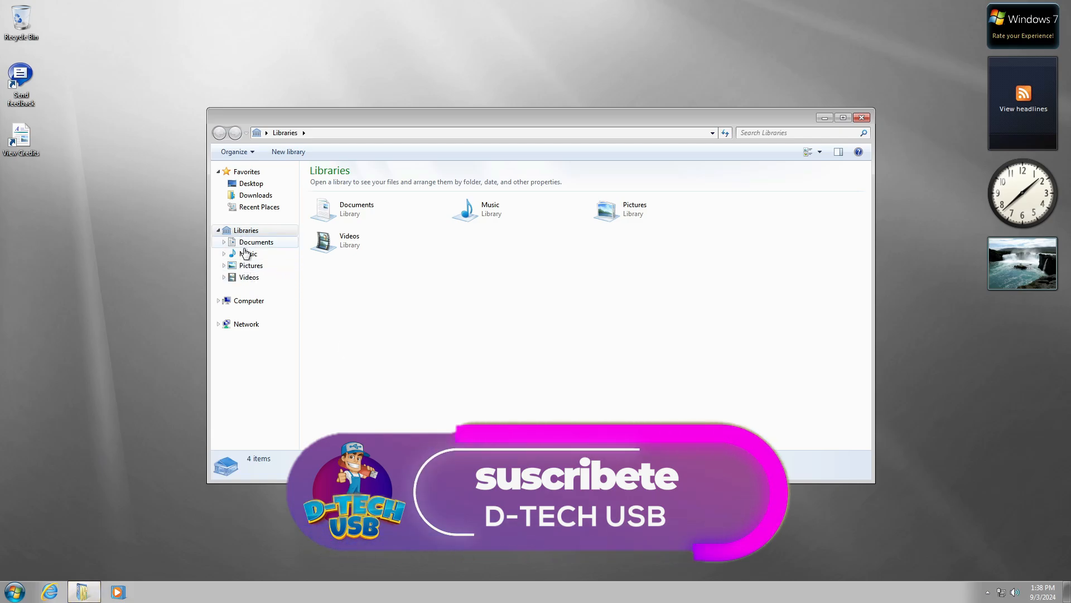
pyautogui.click(248, 300)
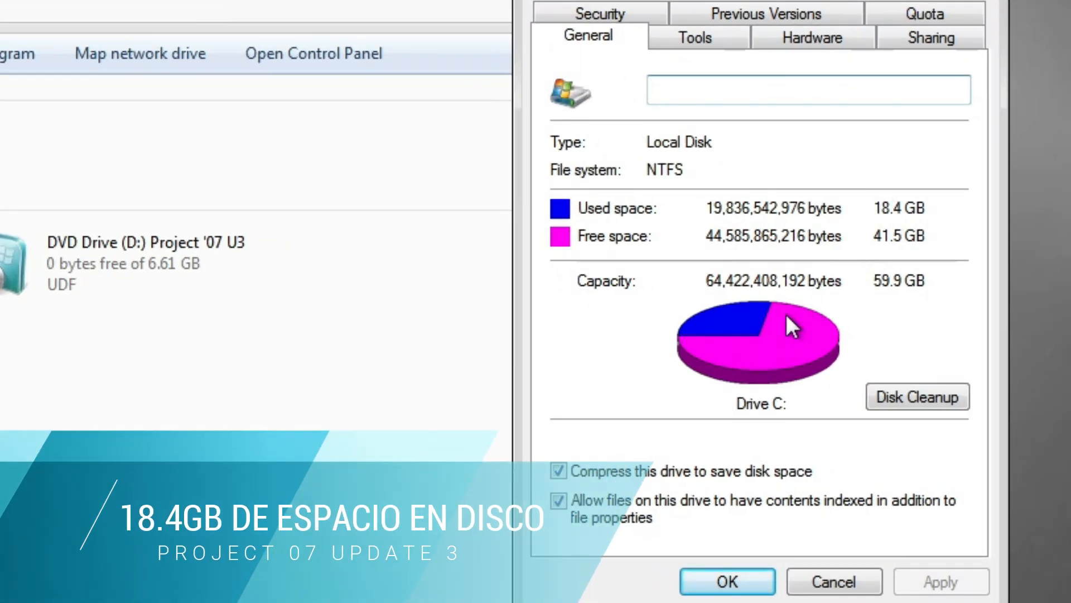
pyautogui.moveTo(727, 580)
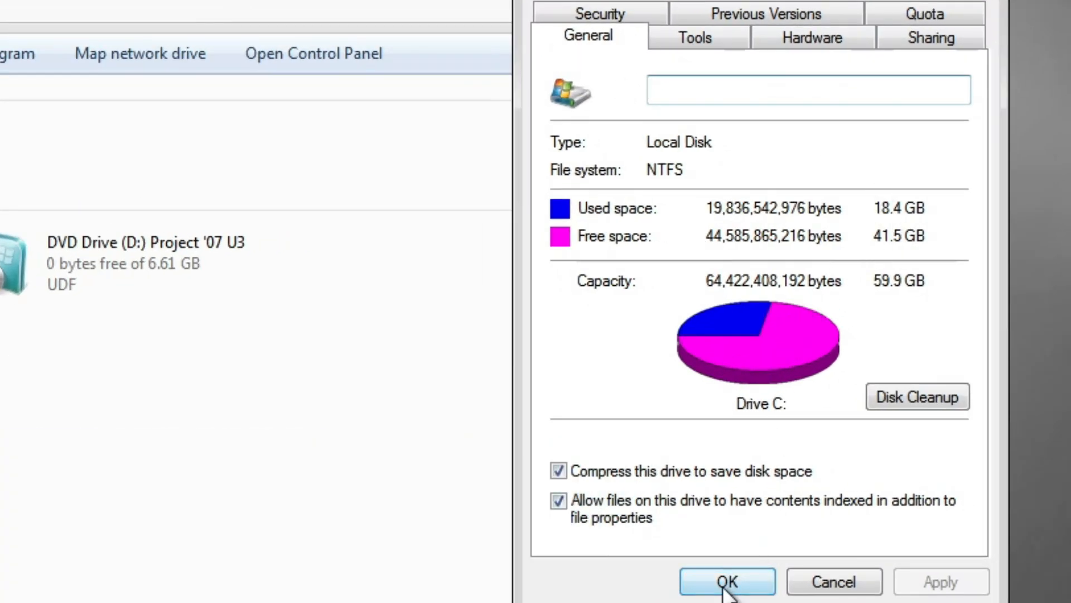
pyautogui.click(726, 581)
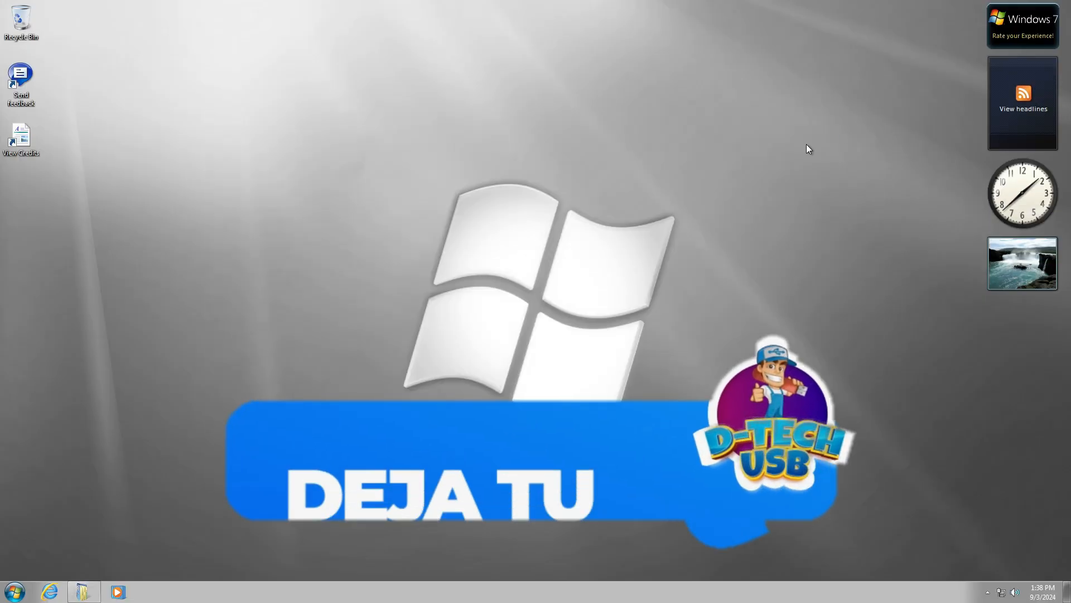
# - Review installed programs in Control Panel: .NET 4.8, SQL Server 2005 CE, VB/C++ runtimes, VC++ 2015-2019
pyautogui.click(15, 591)
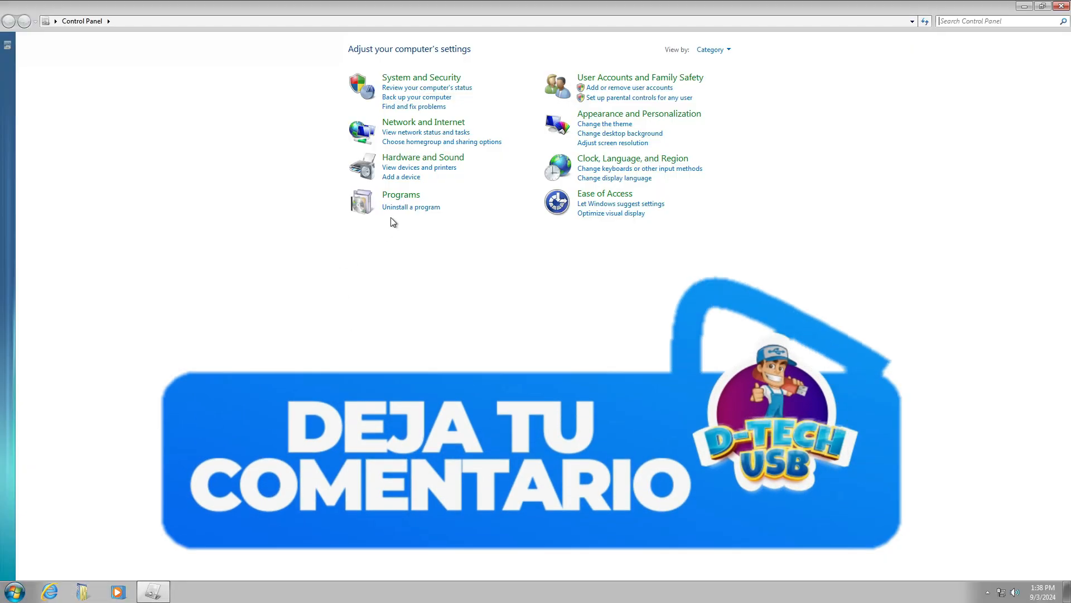
pyautogui.click(412, 208)
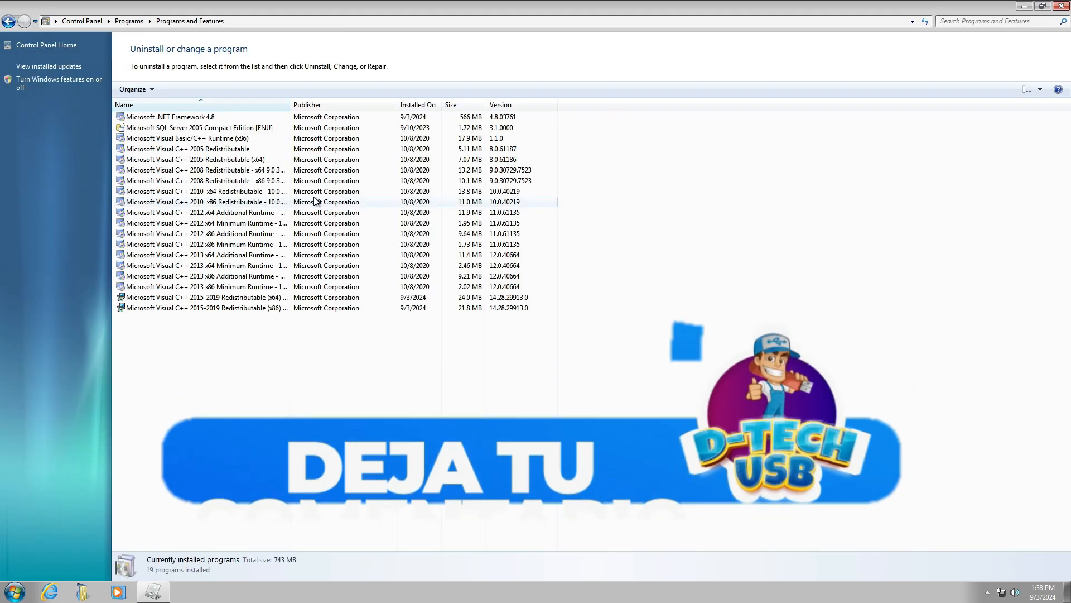
pyautogui.click(171, 116)
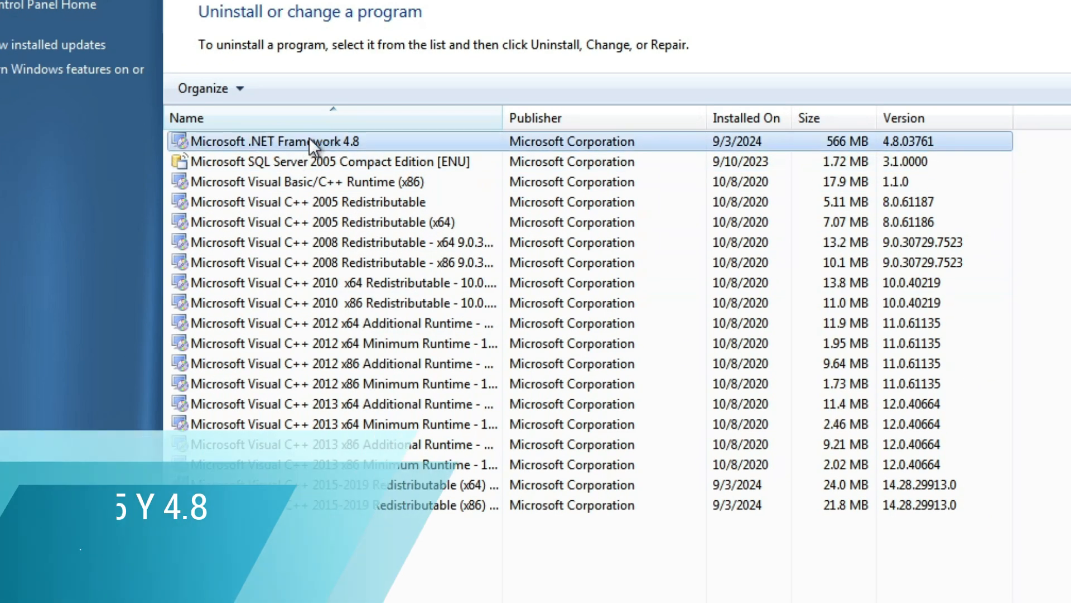
pyautogui.click(341, 161)
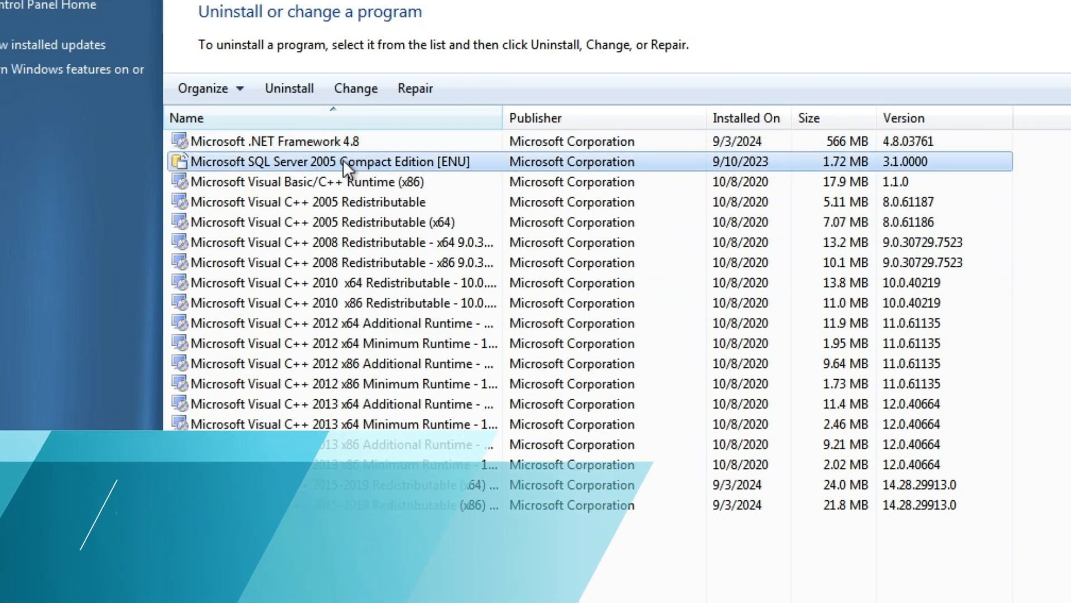
pyautogui.click(308, 182)
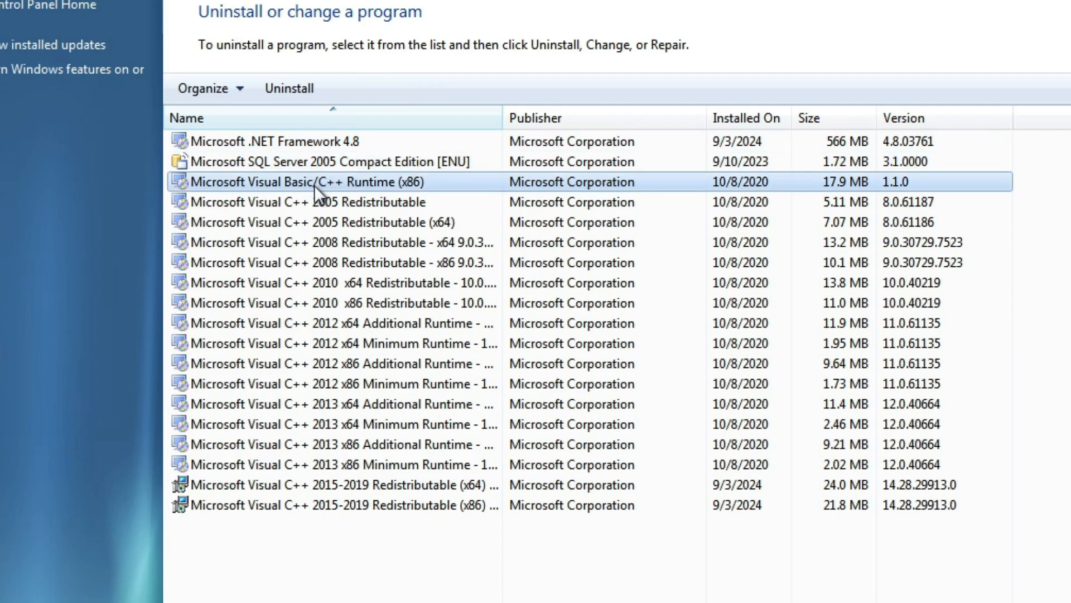
pyautogui.click(338, 505)
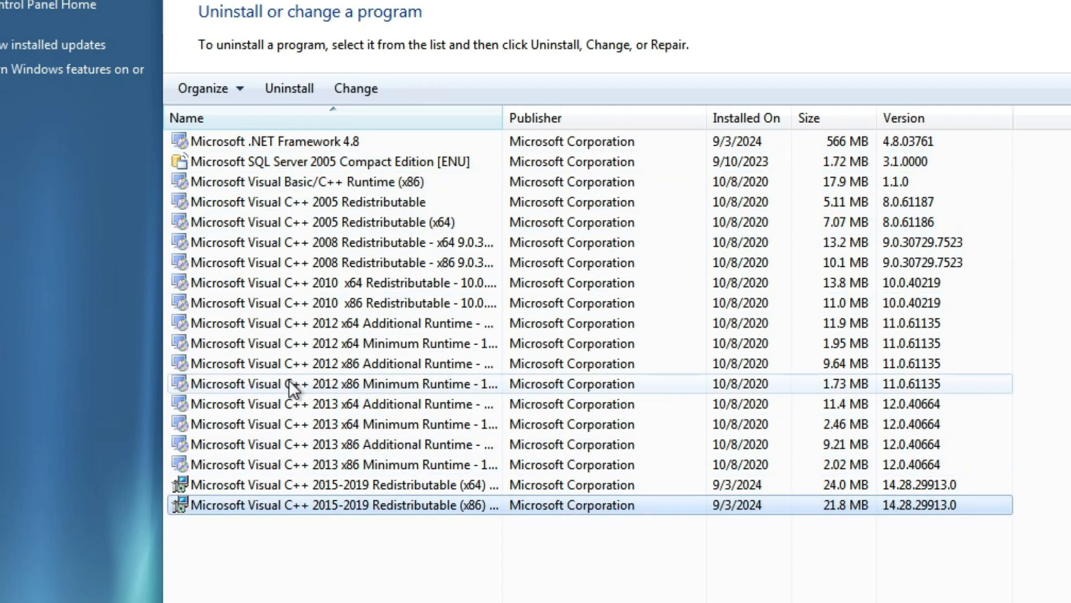
# - Show installed updates and scroll through the Windows security updates list
pyautogui.click(45, 45)
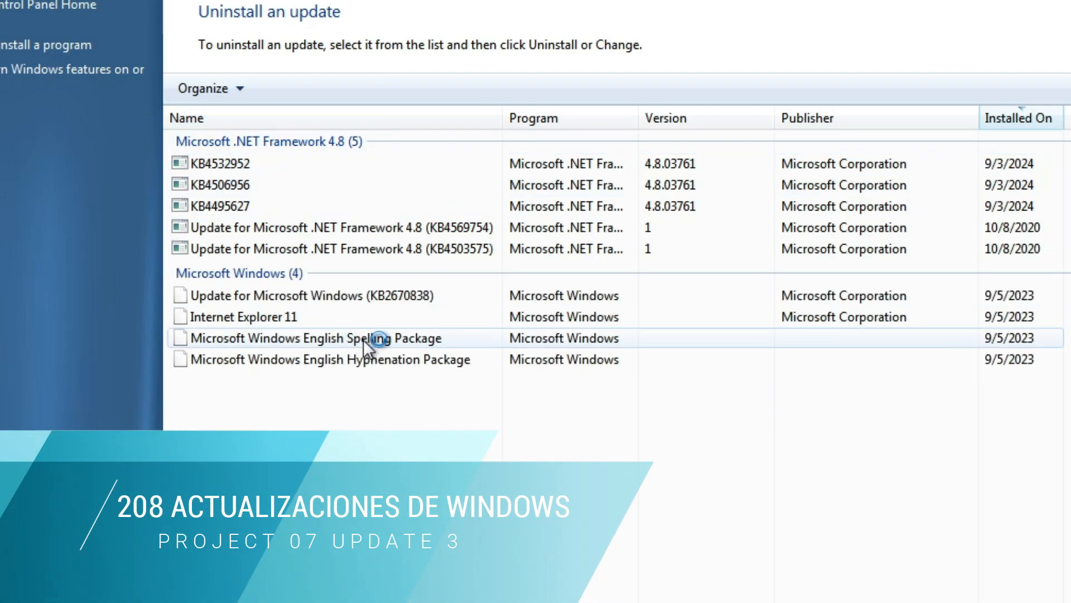
pyautogui.scroll(-3)
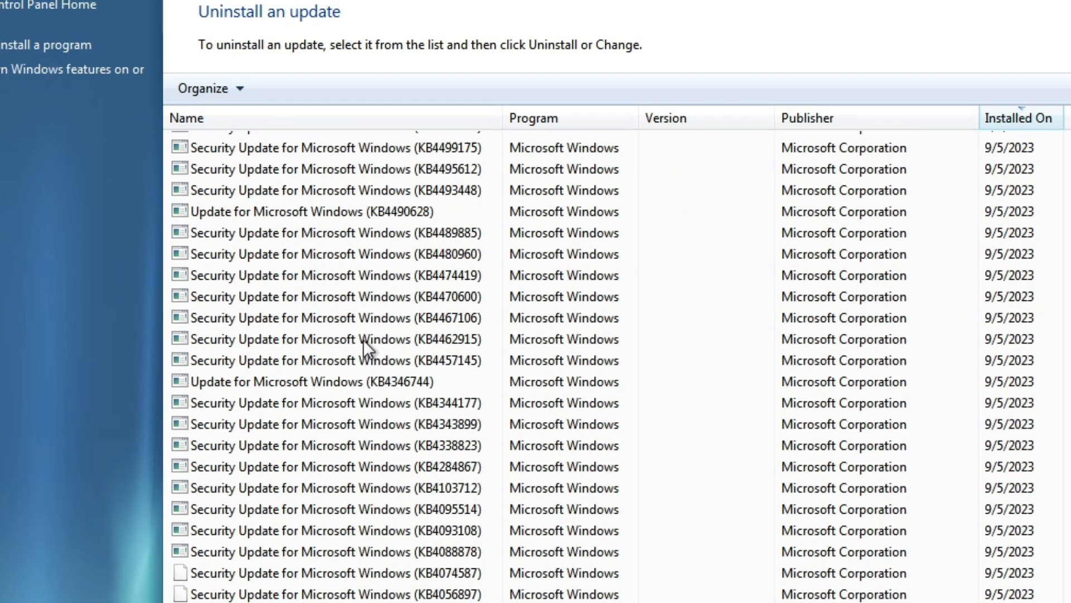
pyautogui.scroll(-3)
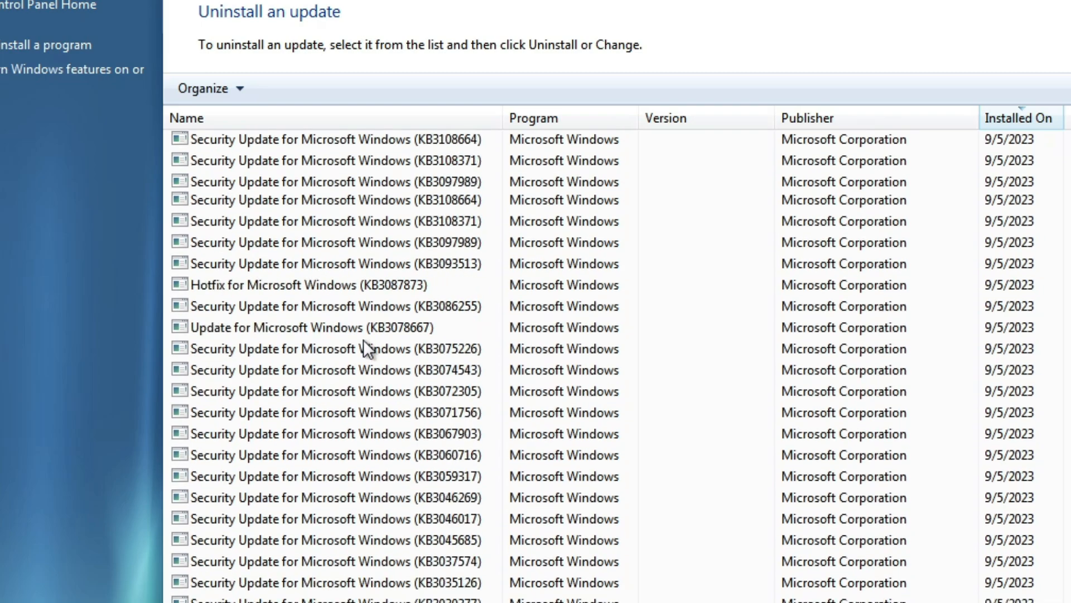